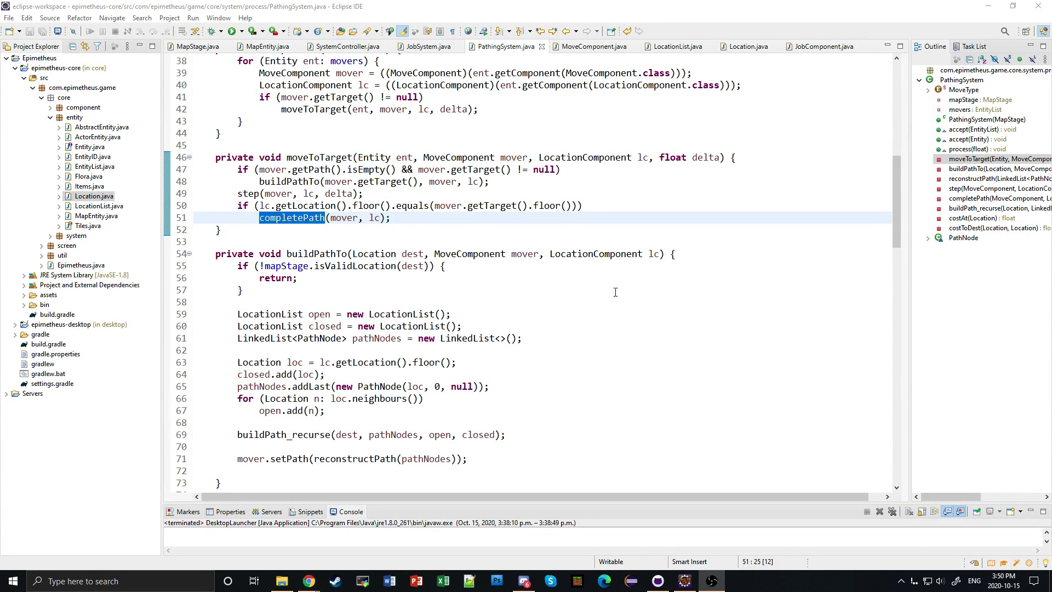
pyautogui.moveTo(579, 272)
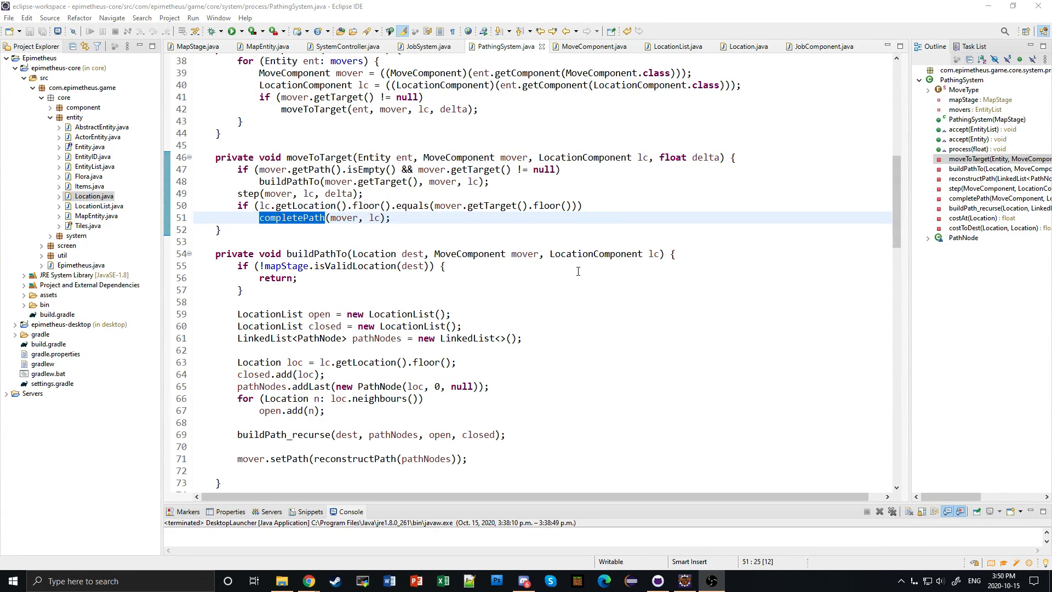
pyautogui.moveTo(560, 266)
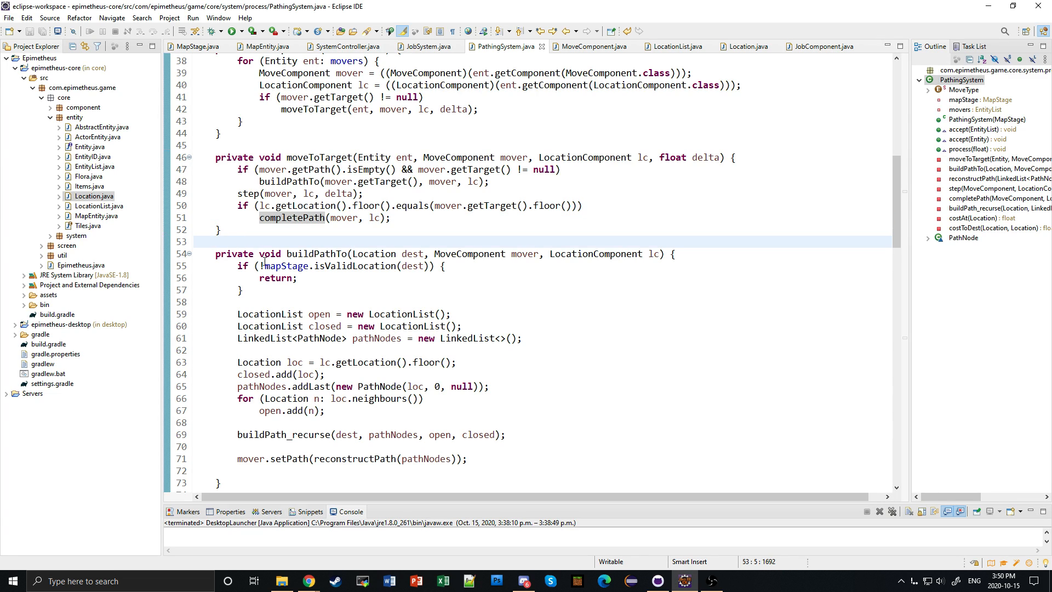
pyautogui.moveTo(284, 265)
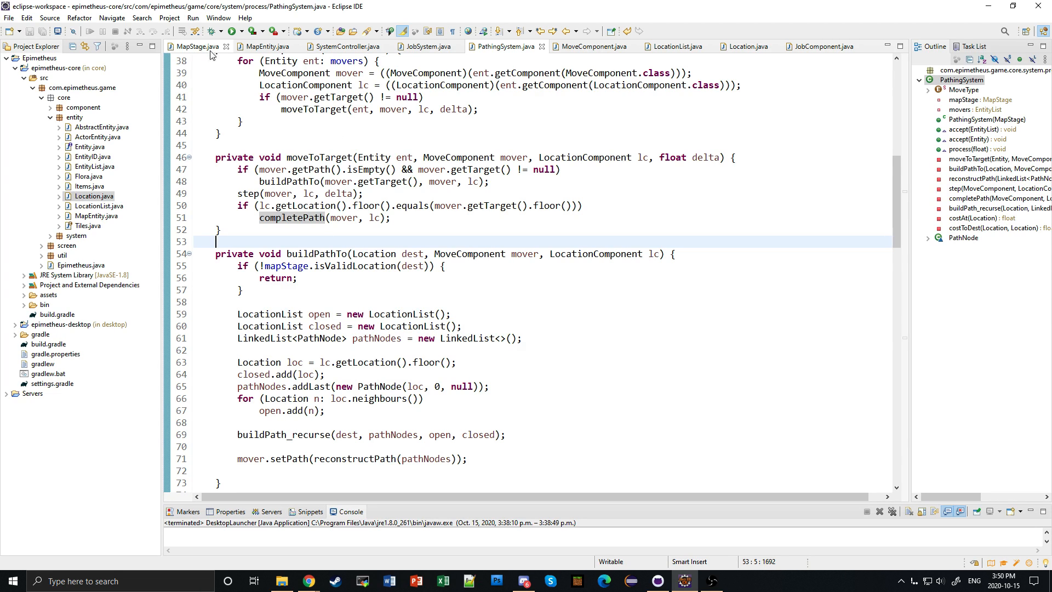
# Bring up SystemController.java and scroll to its fields and the addEntity method dispatching components.
pyautogui.click(349, 46)
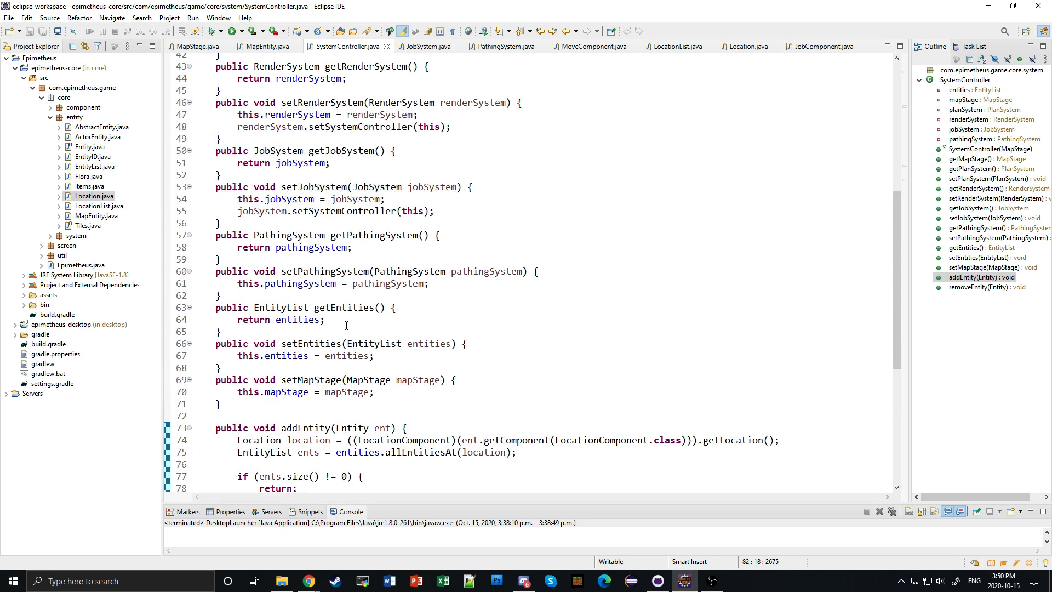
pyautogui.scroll(3)
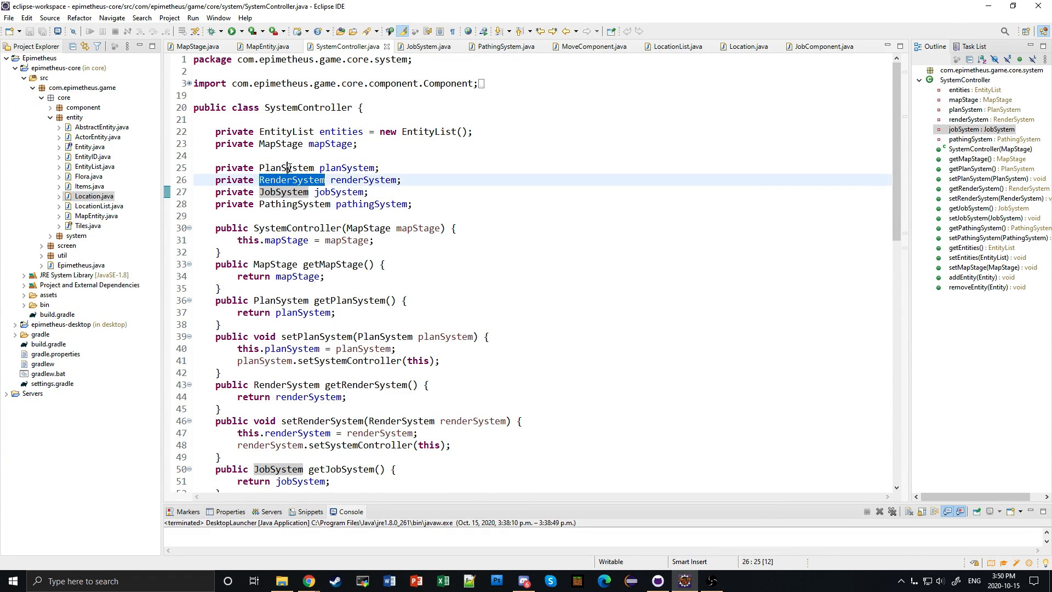
pyautogui.scroll(-3)
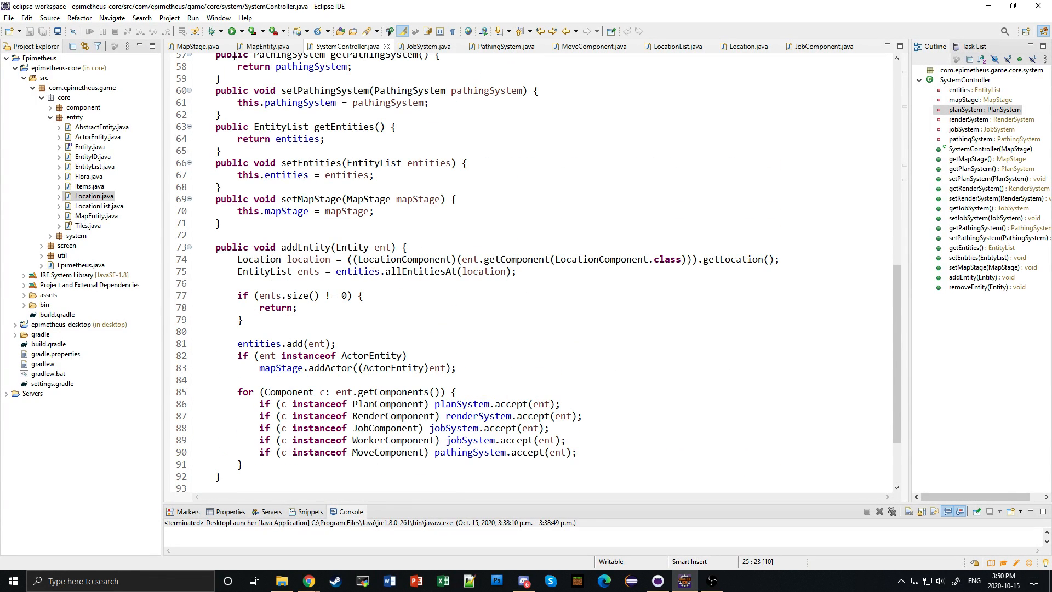
# Bring up MapStage.java and scroll to the draw() method that processes job, pathing and render systems.
pyautogui.click(196, 46)
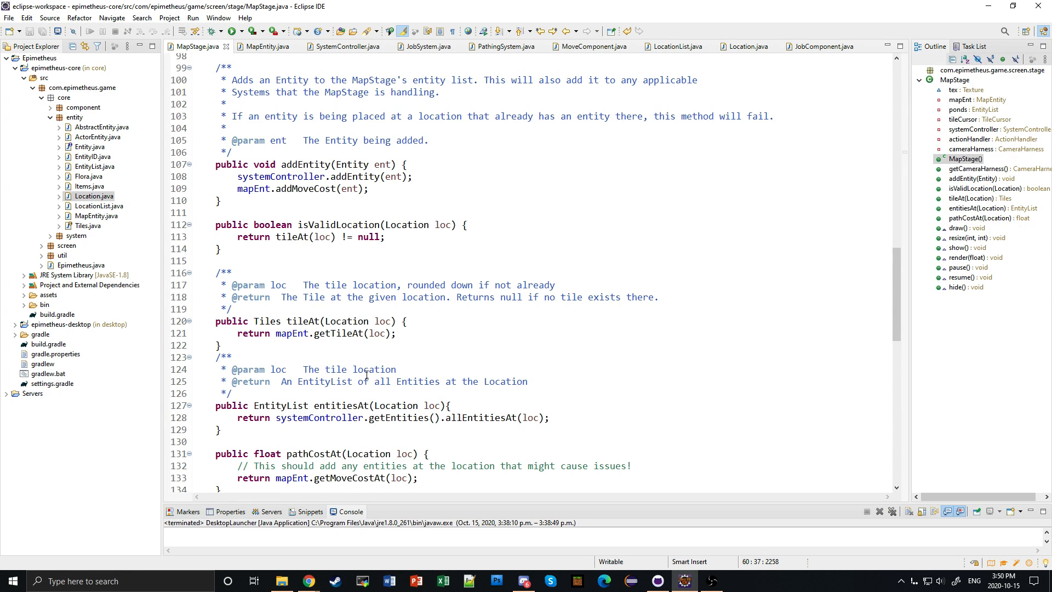
pyautogui.scroll(-3)
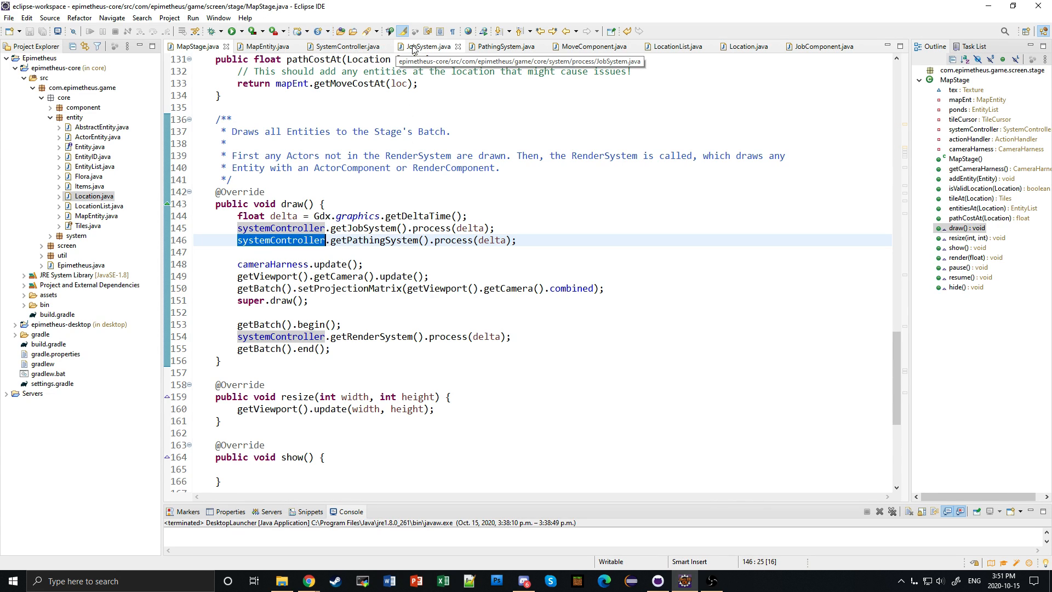
pyautogui.moveTo(445, 47)
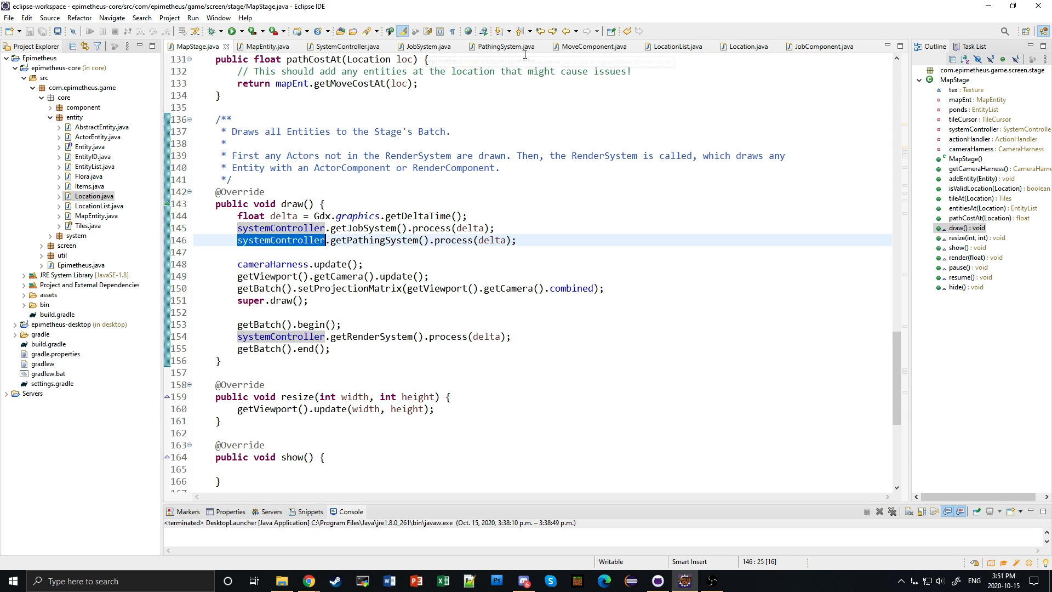
pyautogui.moveTo(230, 31)
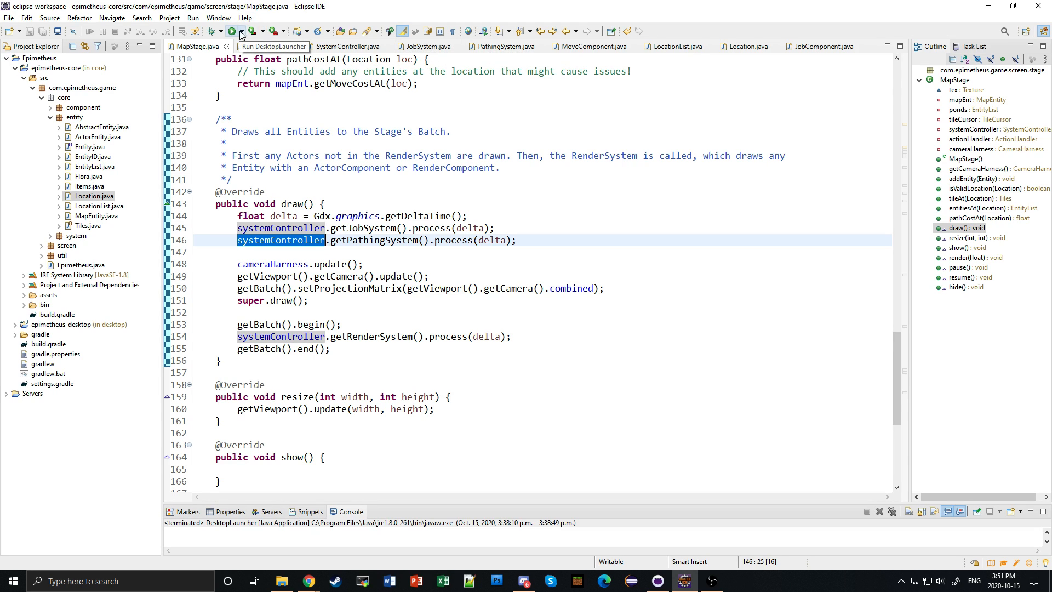
# Run DesktopLauncher, maximize the game to watch pawns work, then close it and restore the Console height.
pyautogui.click(234, 31)
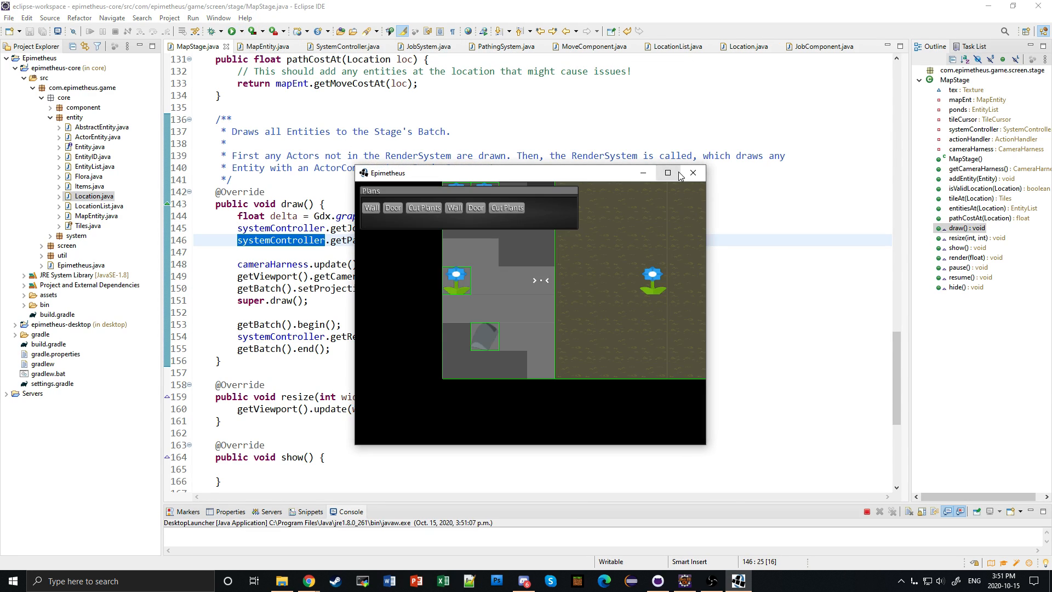
pyautogui.click(669, 174)
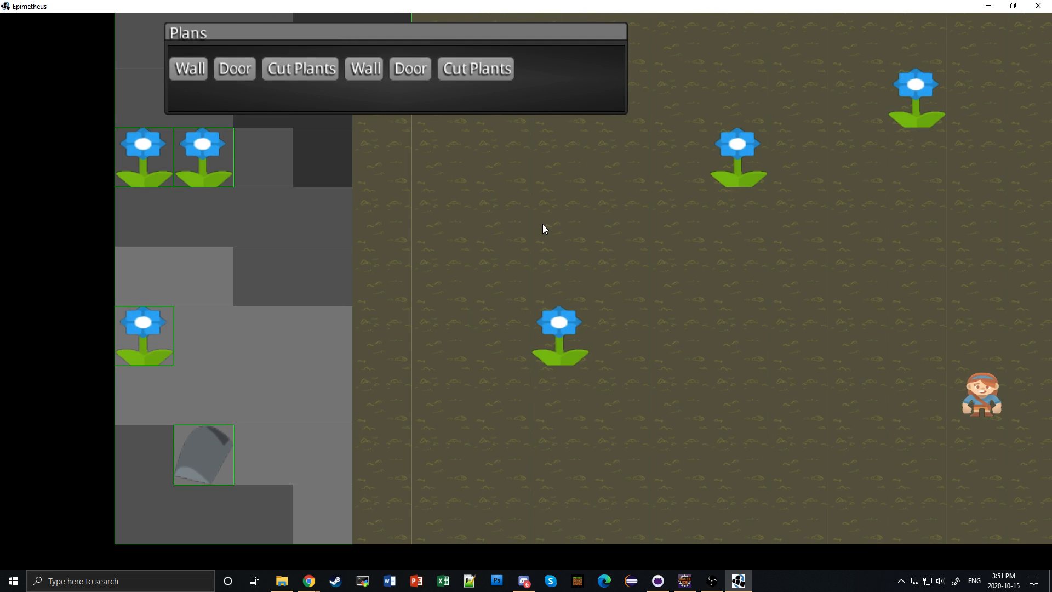
pyautogui.click(301, 68)
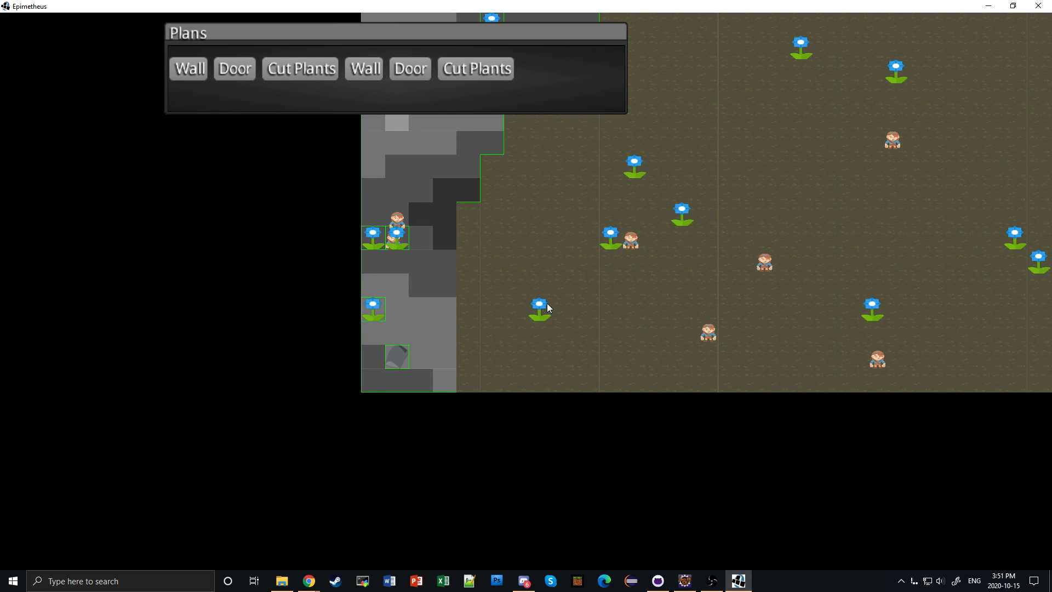
pyautogui.moveTo(544, 326)
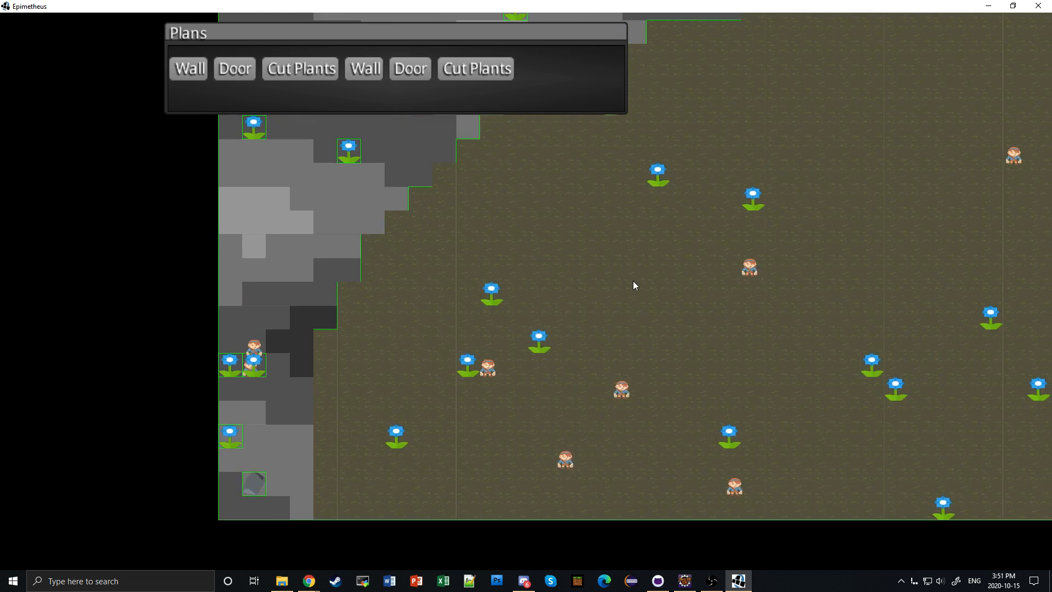
pyautogui.moveTo(524, 369)
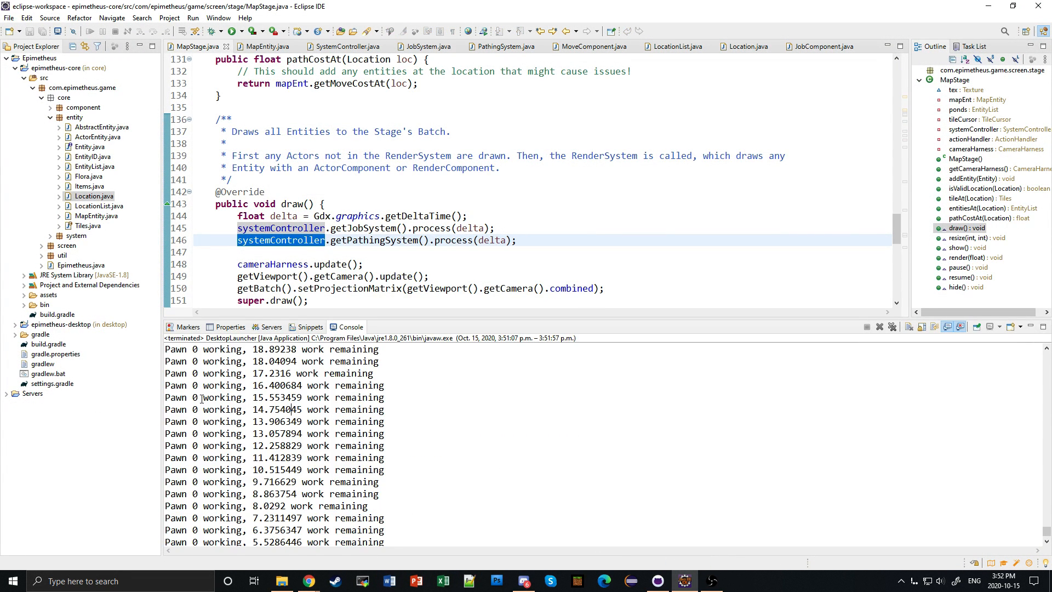
pyautogui.moveTo(277, 470); pyautogui.dragTo(275, 493)
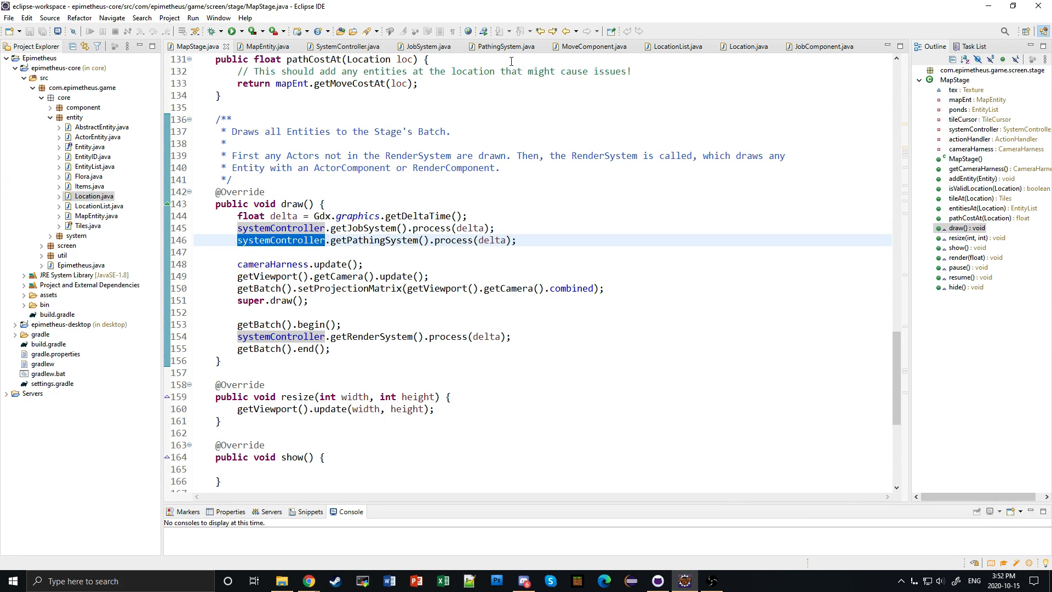
pyautogui.click(425, 46)
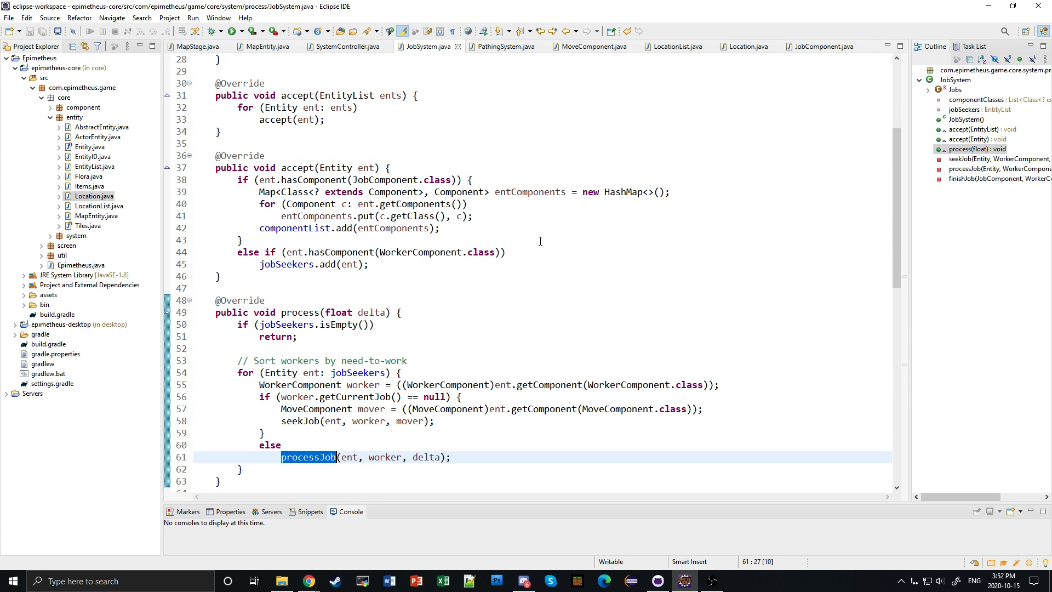
pyautogui.moveTo(391, 277)
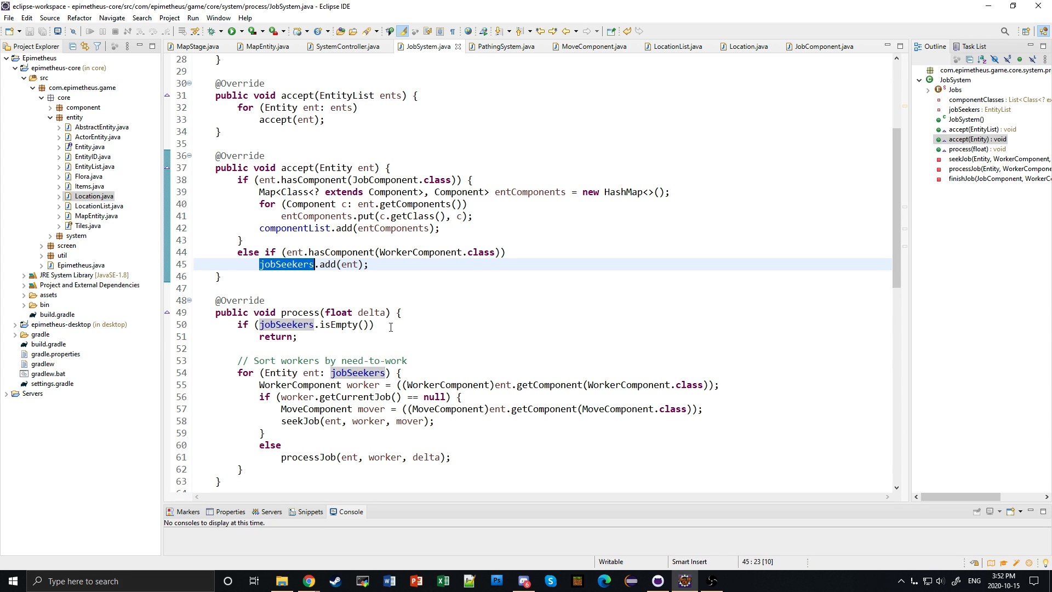
pyautogui.moveTo(502, 314)
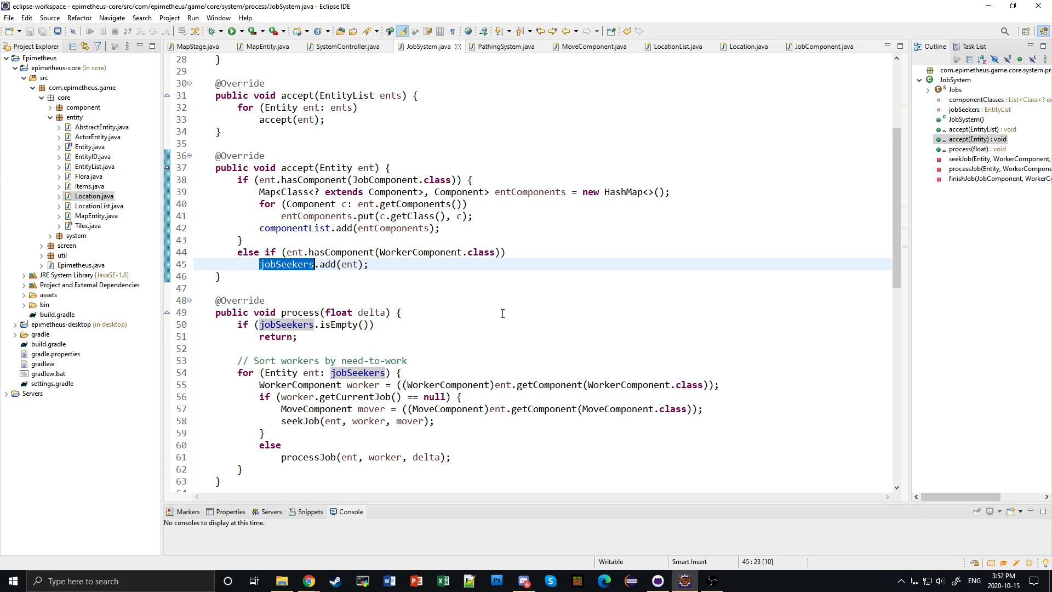
pyautogui.moveTo(385, 276)
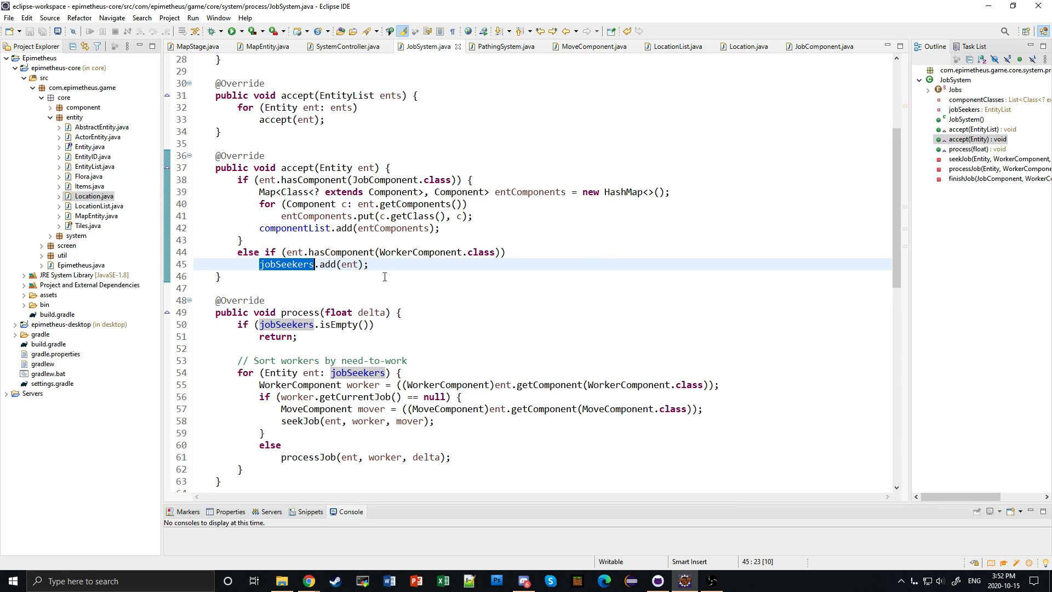
pyautogui.moveTo(615, 397)
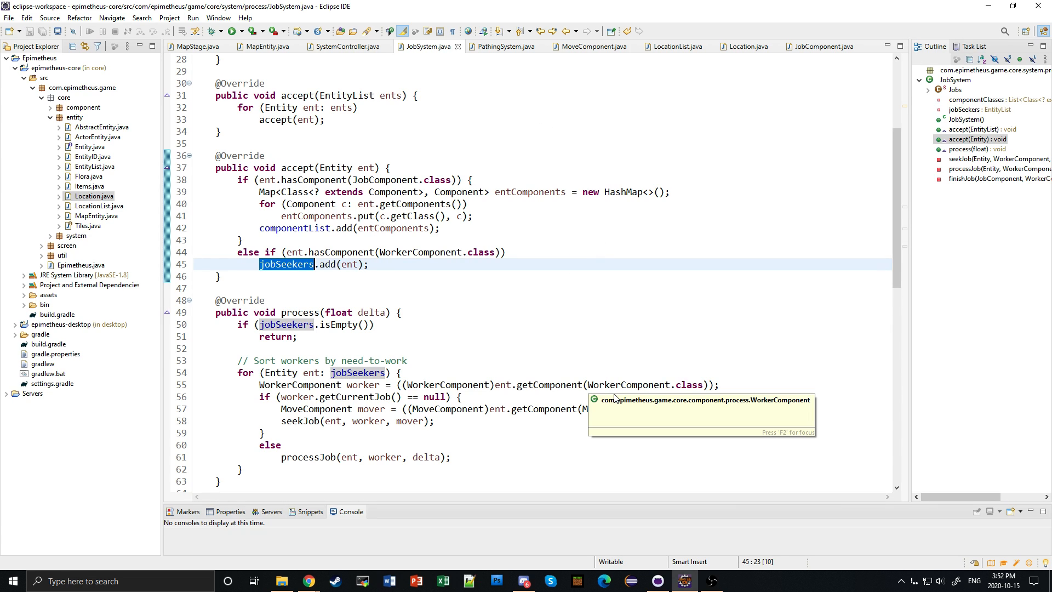
pyautogui.moveTo(590, 366)
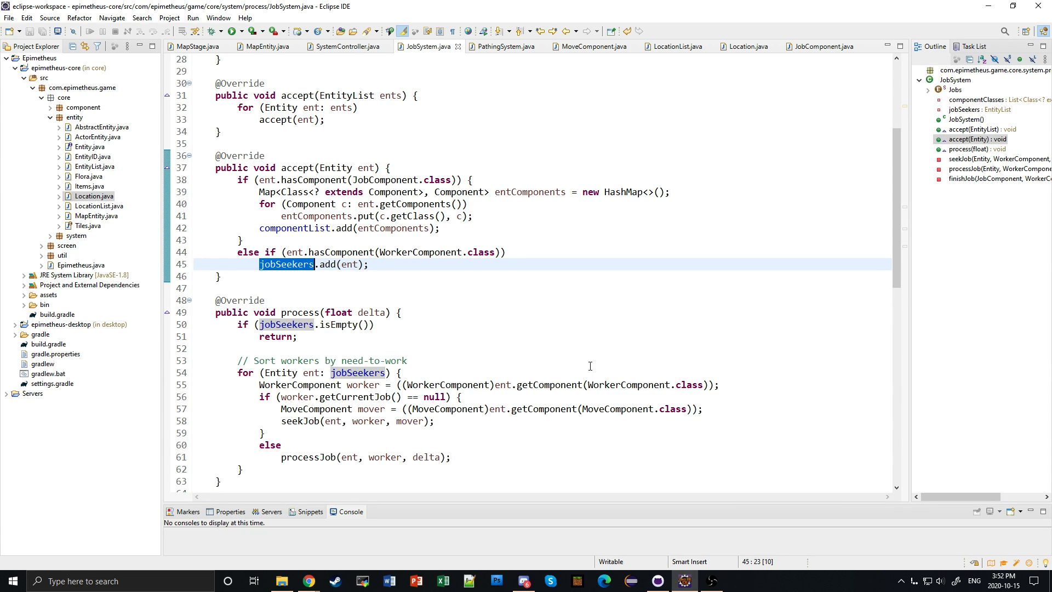
pyautogui.moveTo(583, 346)
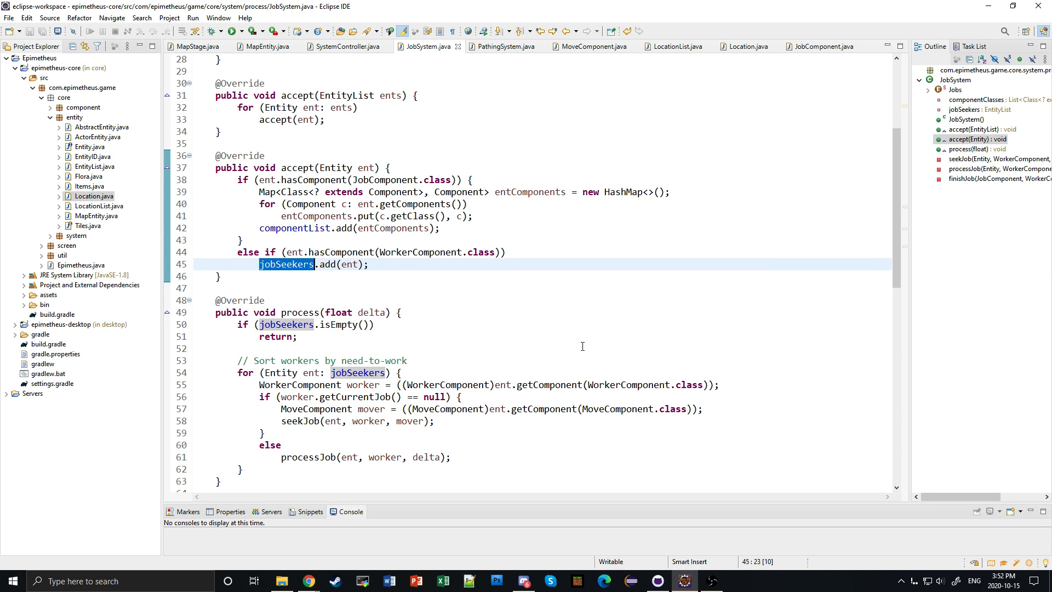
pyautogui.moveTo(470, 307)
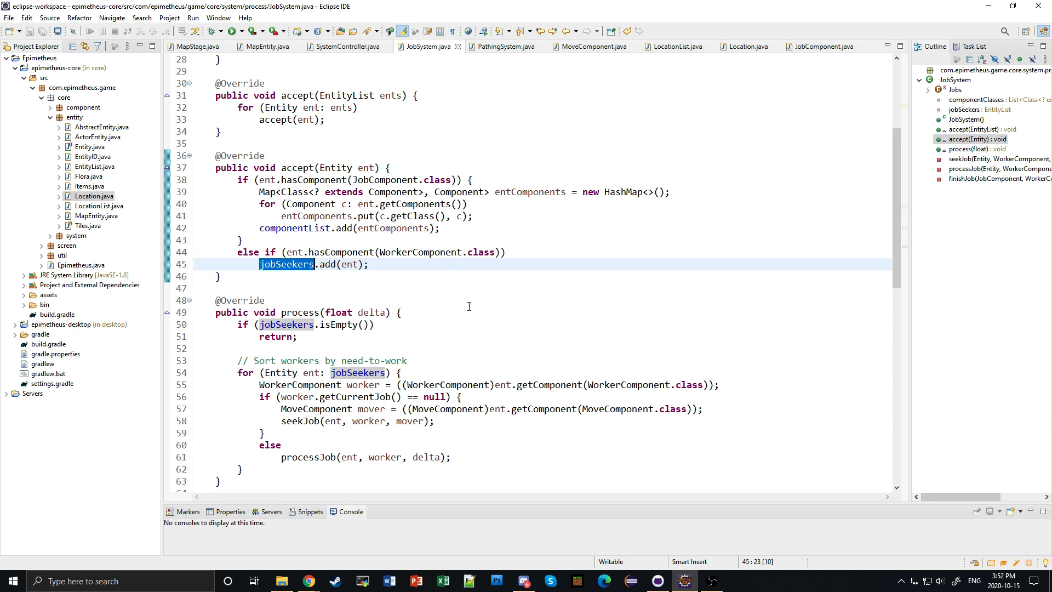
# Bring up PathingSystem.java showing the process loop, moveToTarget and buildPathTo.
pyautogui.click(507, 46)
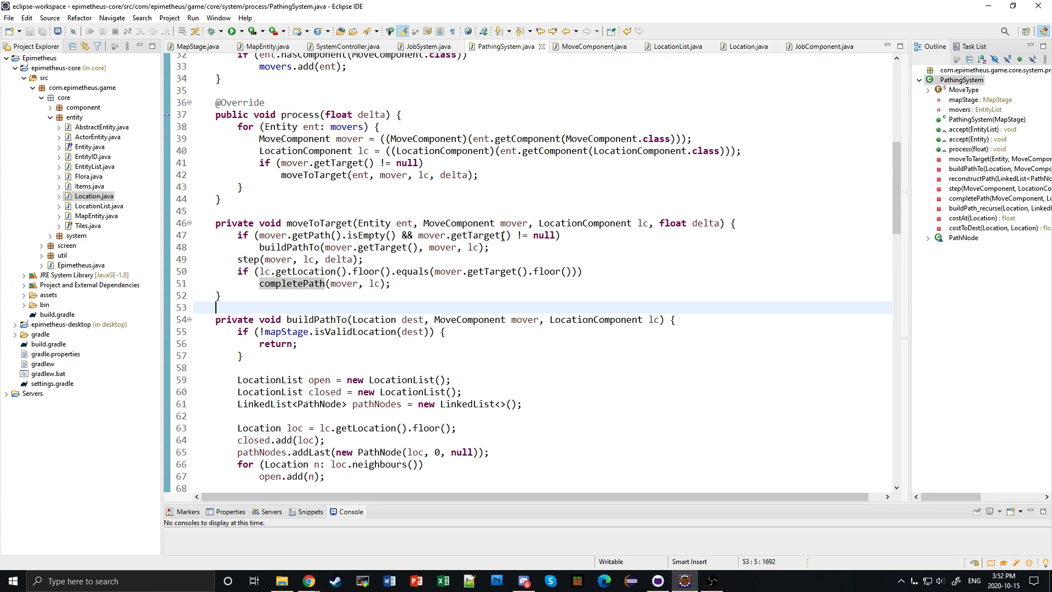
pyautogui.moveTo(293, 254)
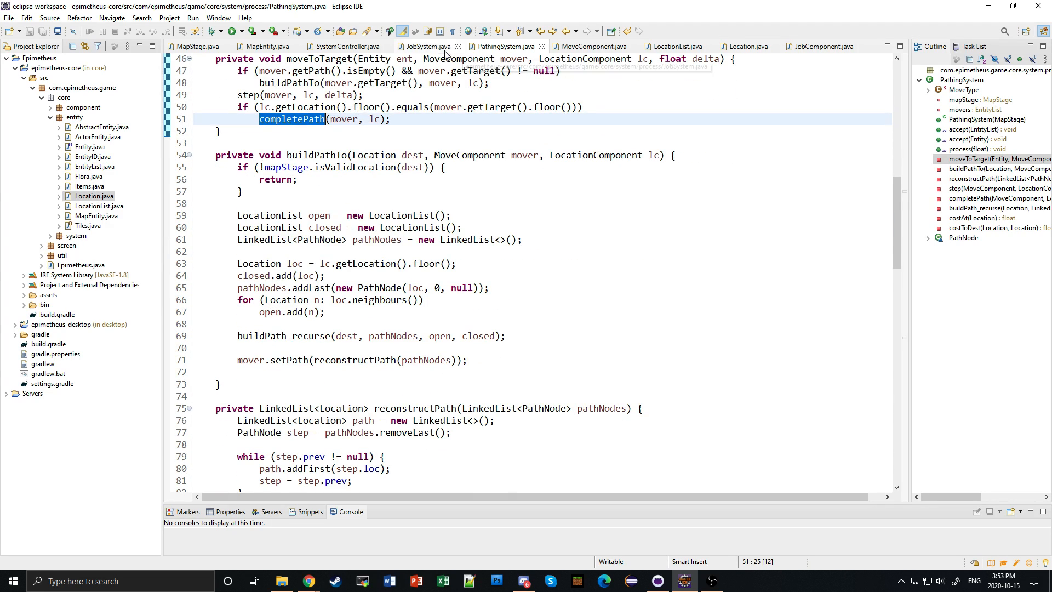
# Return to JobSystem.java and scroll to the process loop and the seekJob method.
pyautogui.click(425, 46)
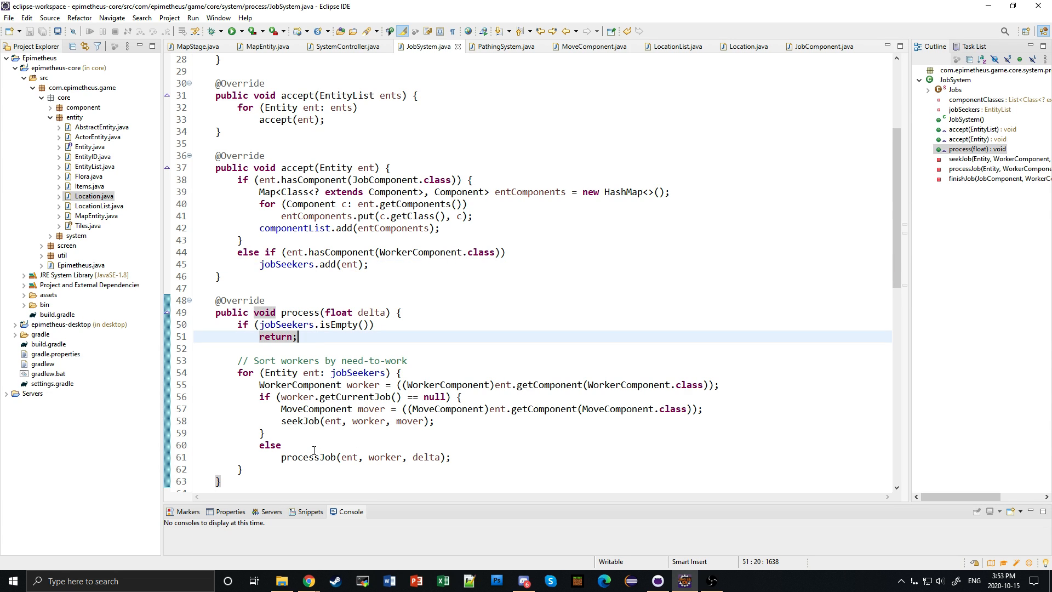
pyautogui.moveTo(428, 296)
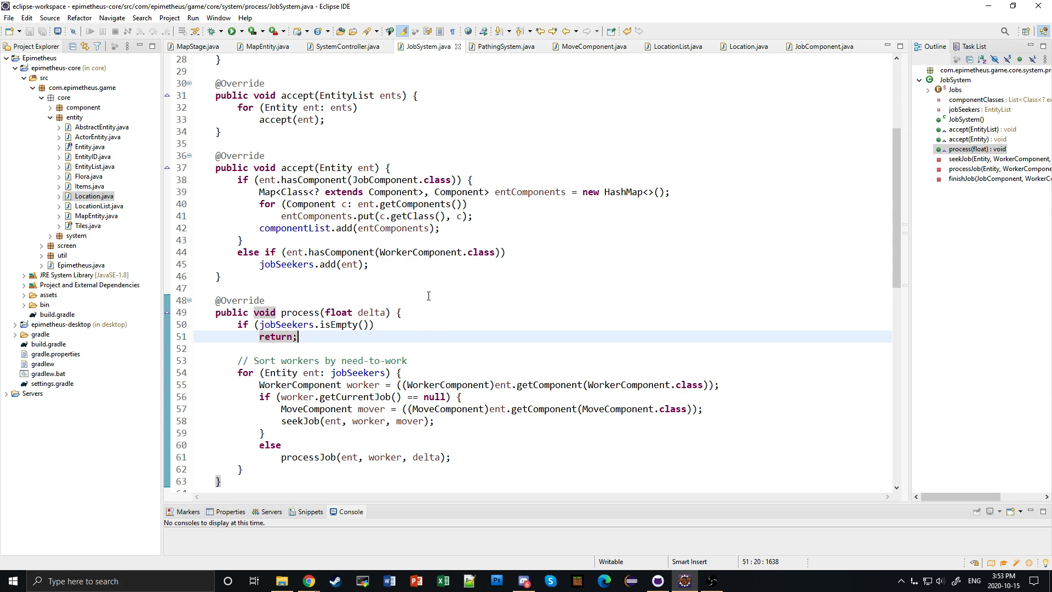
pyautogui.scroll(-3)
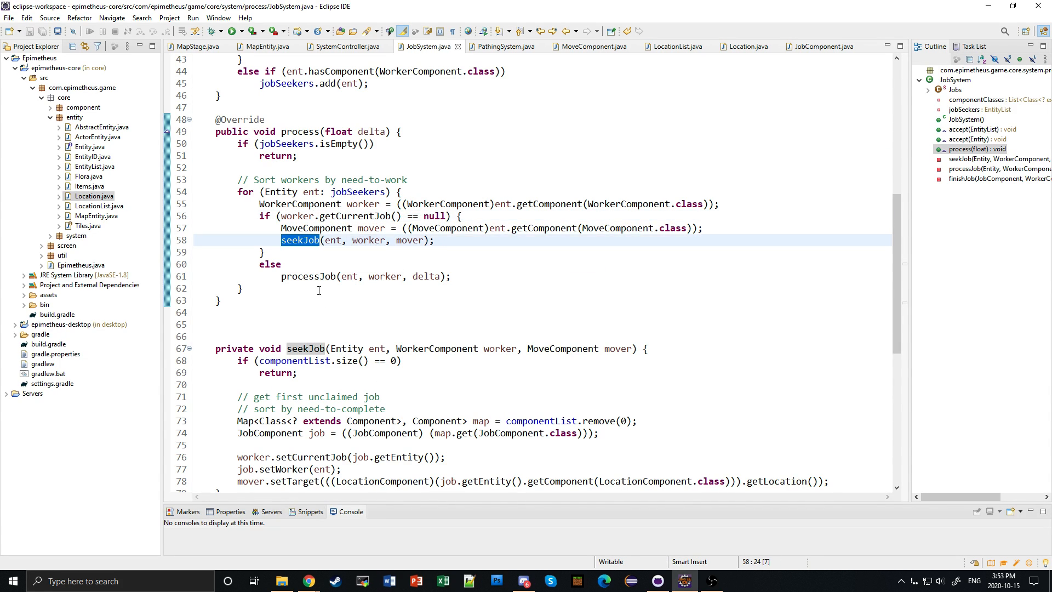
pyautogui.scroll(-3)
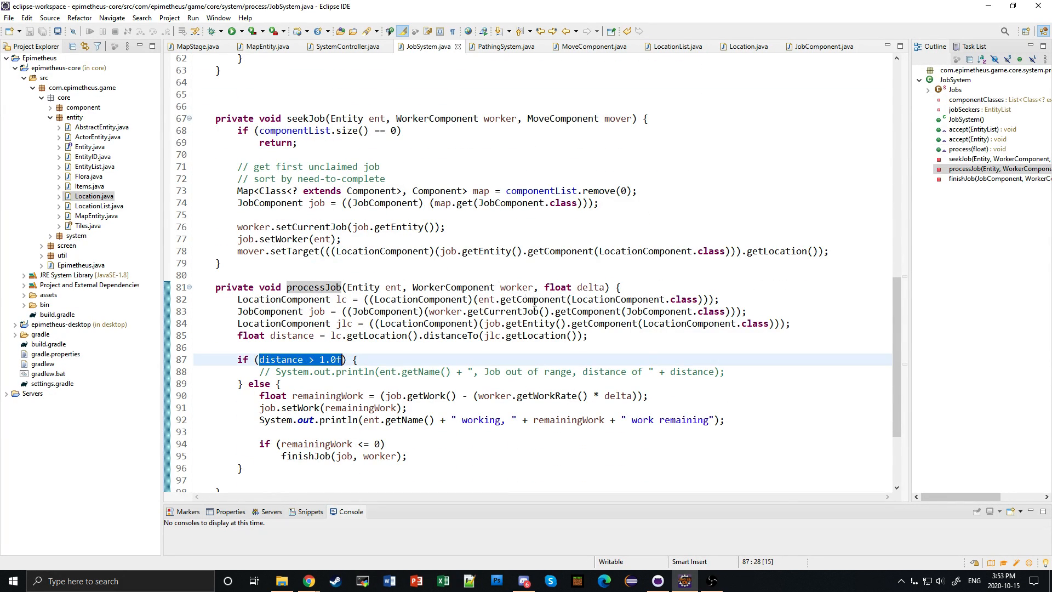
pyautogui.moveTo(321, 202)
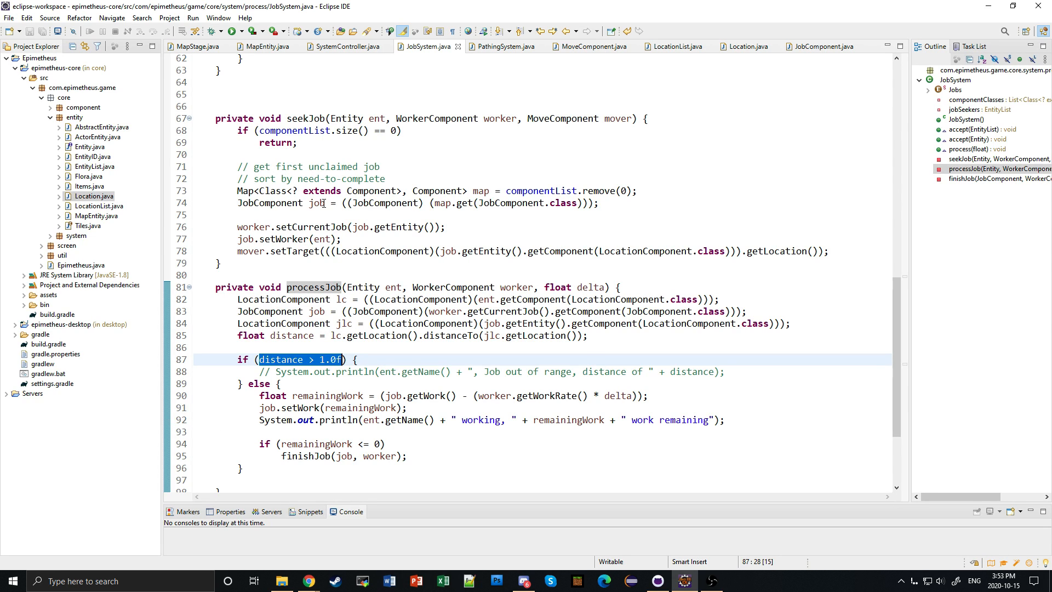
pyautogui.moveTo(473, 171)
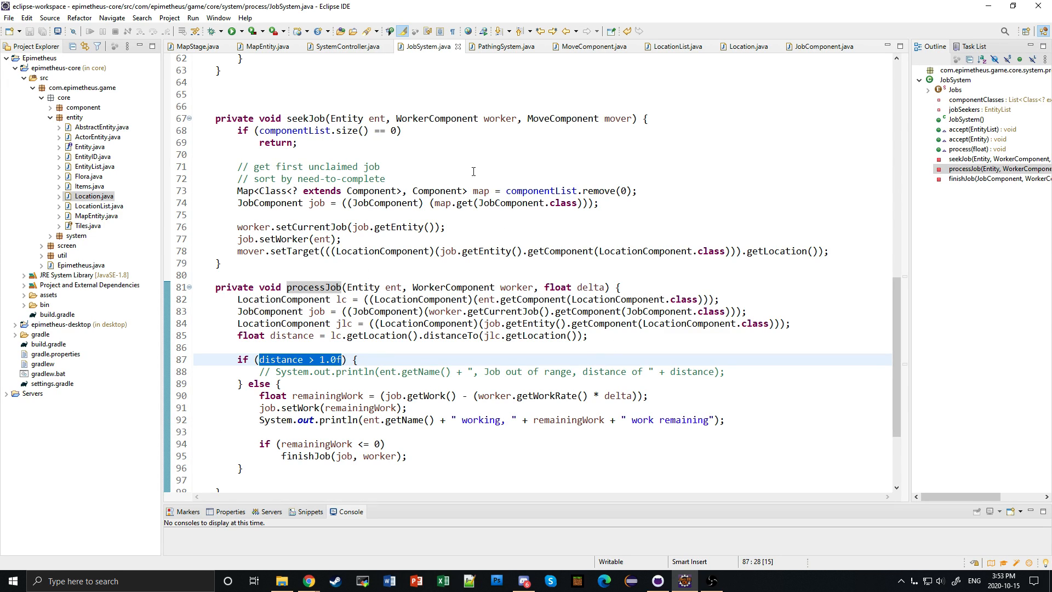
pyautogui.moveTo(622, 50)
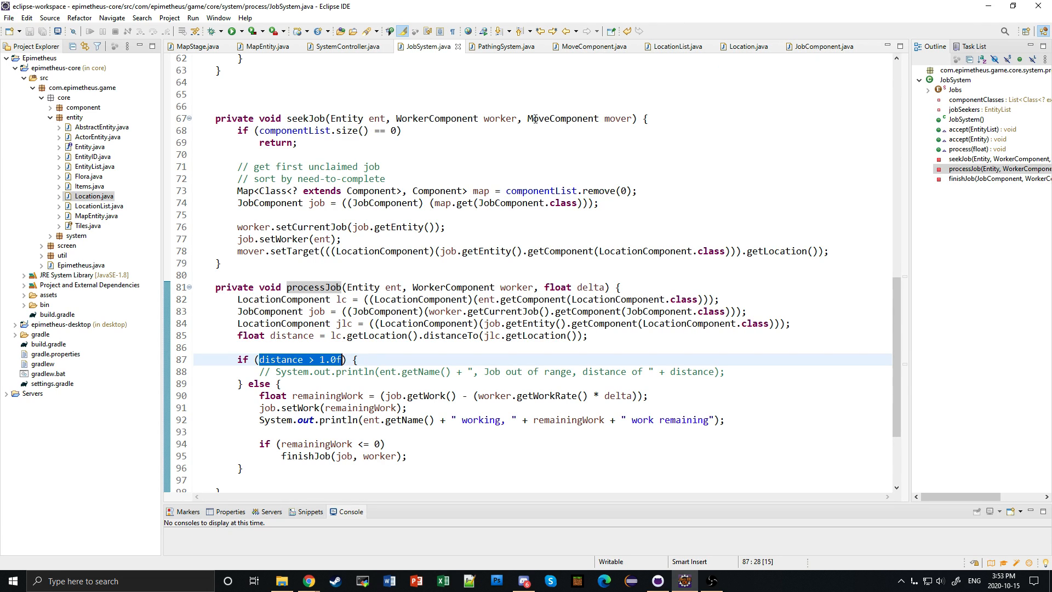
pyautogui.moveTo(612, 79)
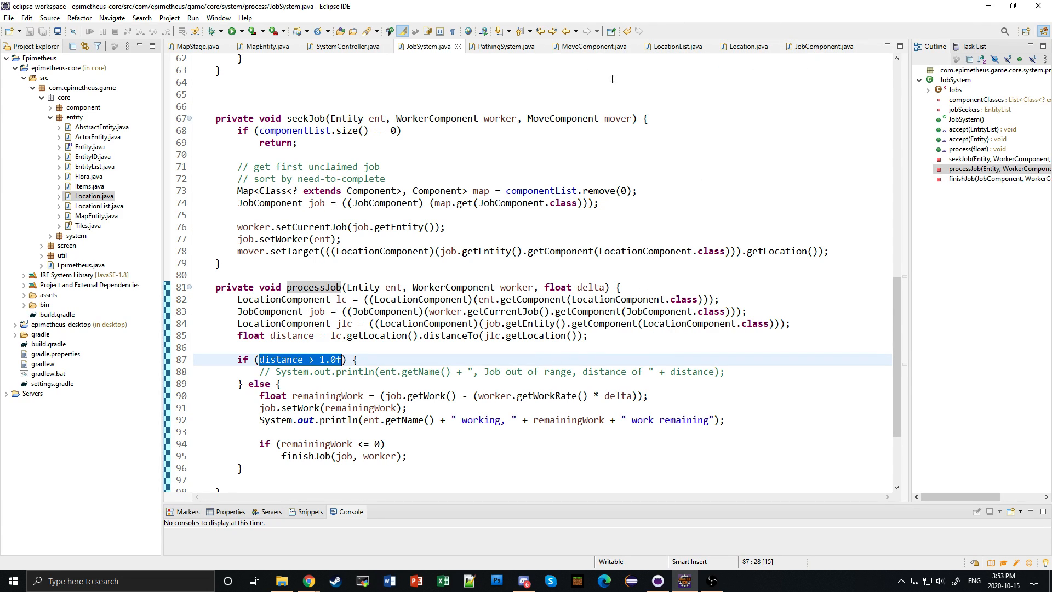
pyautogui.moveTo(272, 49)
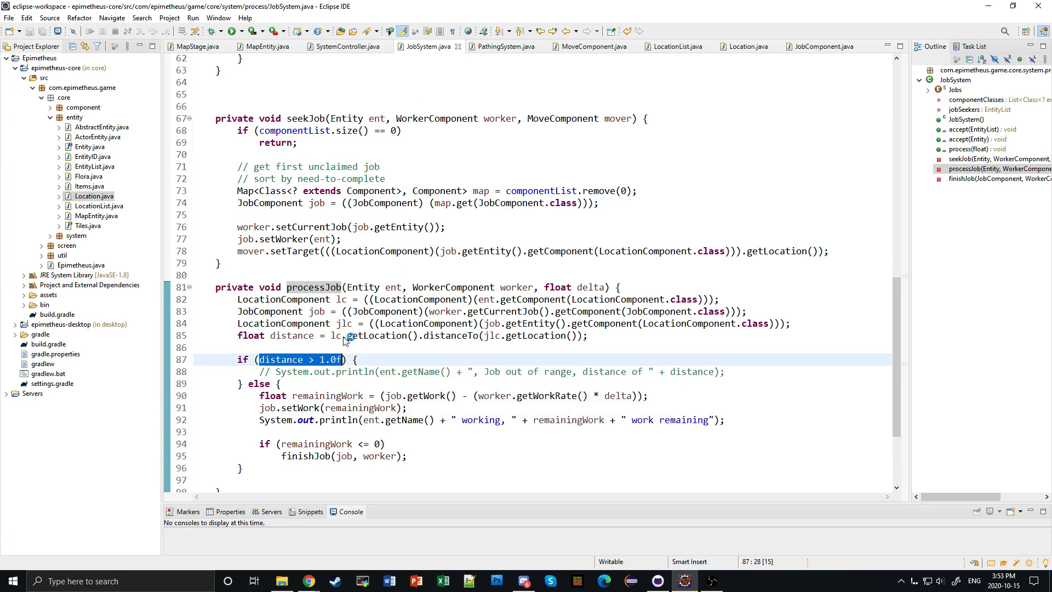
pyautogui.moveTo(504, 349)
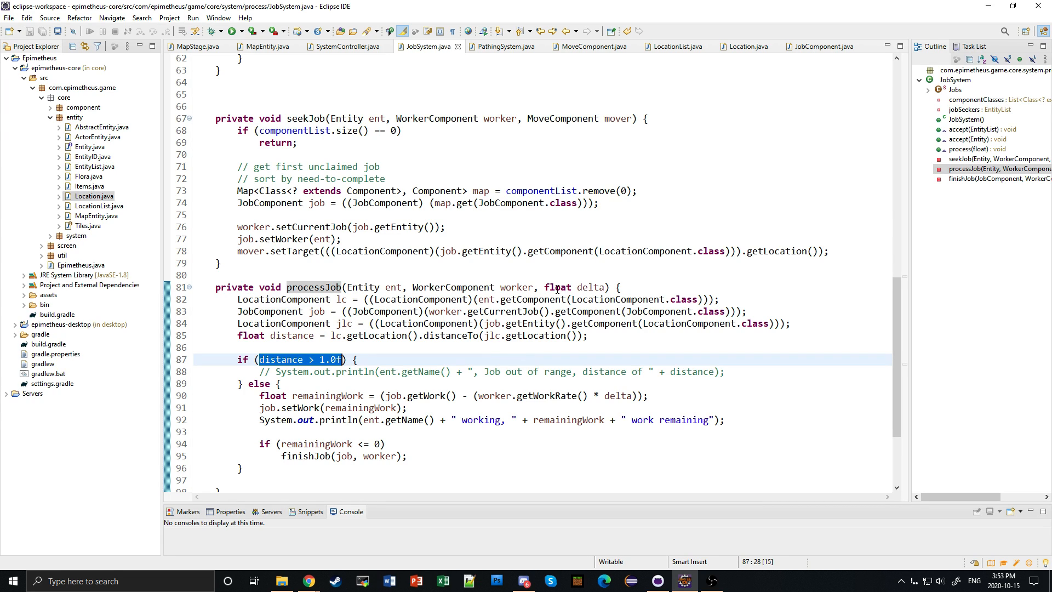
pyautogui.moveTo(541, 271)
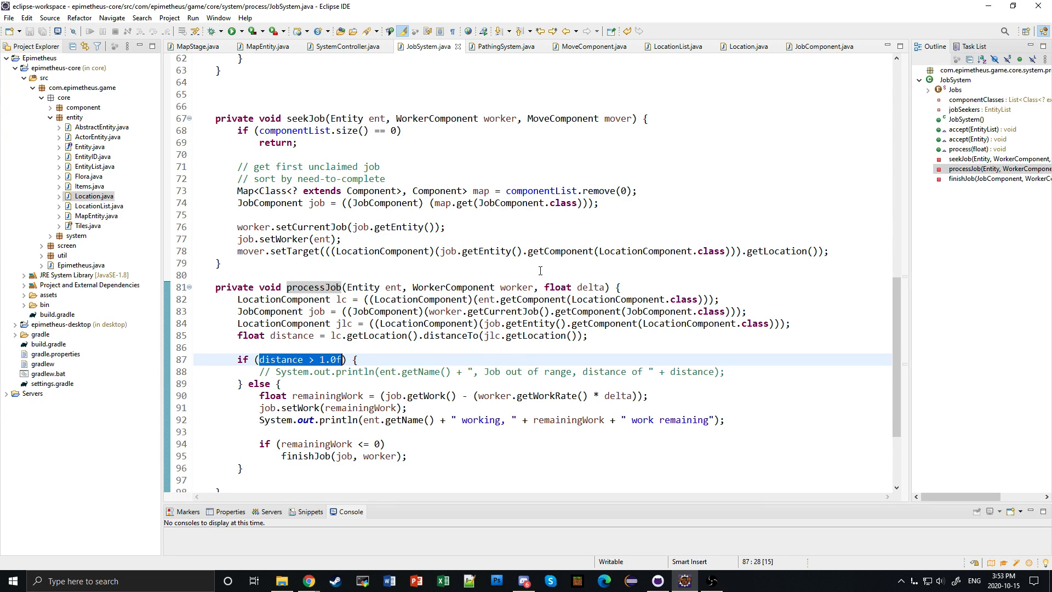